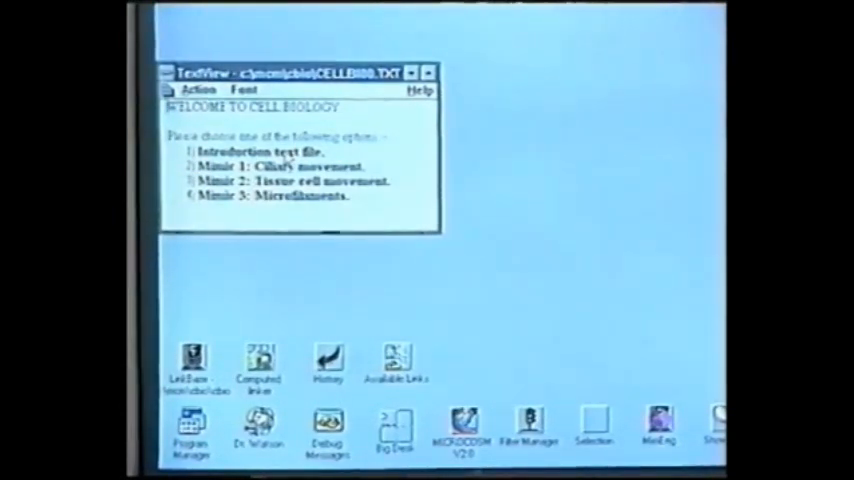
- Bring up the cell motility introduction text and pick 'Tissue cell movement' to follow its link
left_click(252, 152)
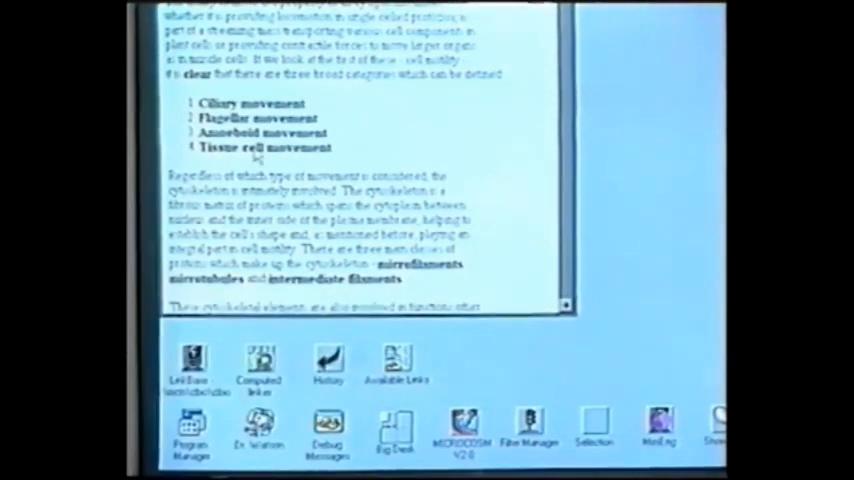
double_click(264, 148)
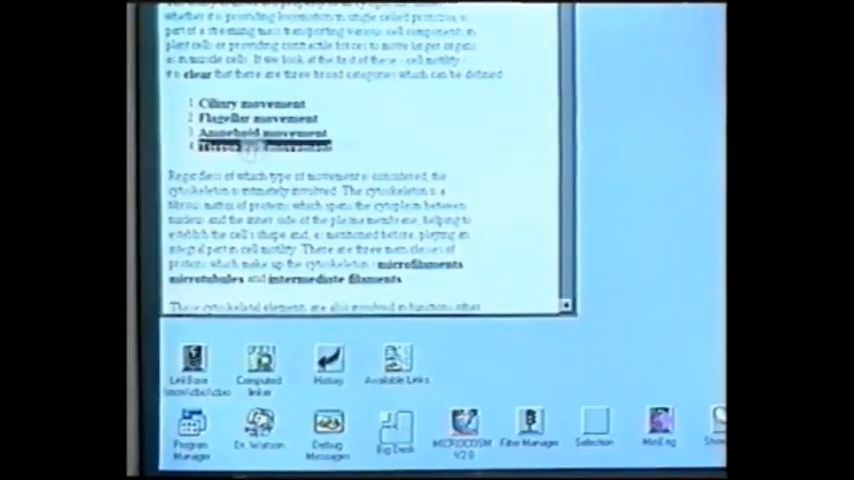